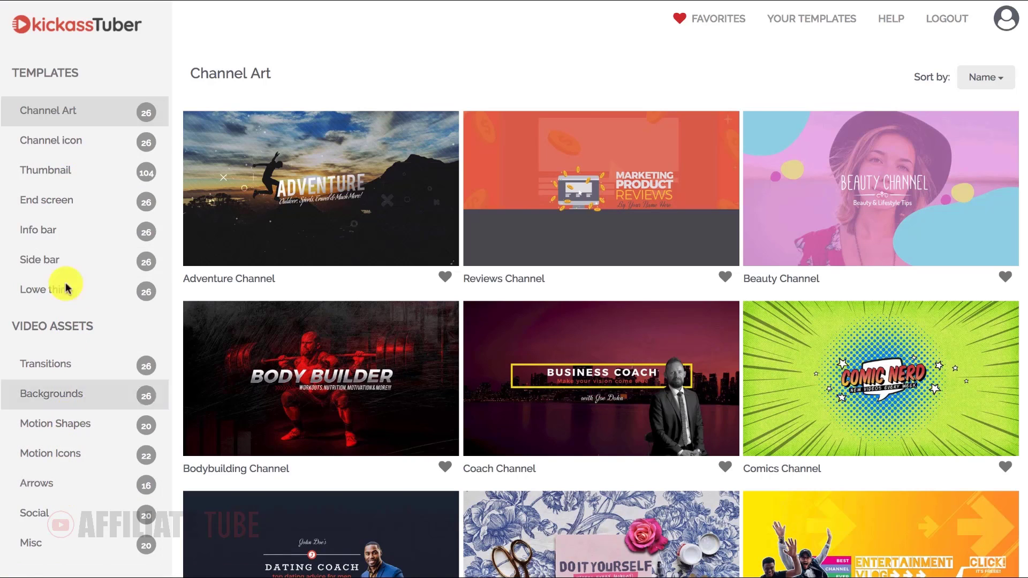
Step: Browse Channel icon, Thumbnail and End screen templates, then favourite the Gaming End template
left_click(51, 141)
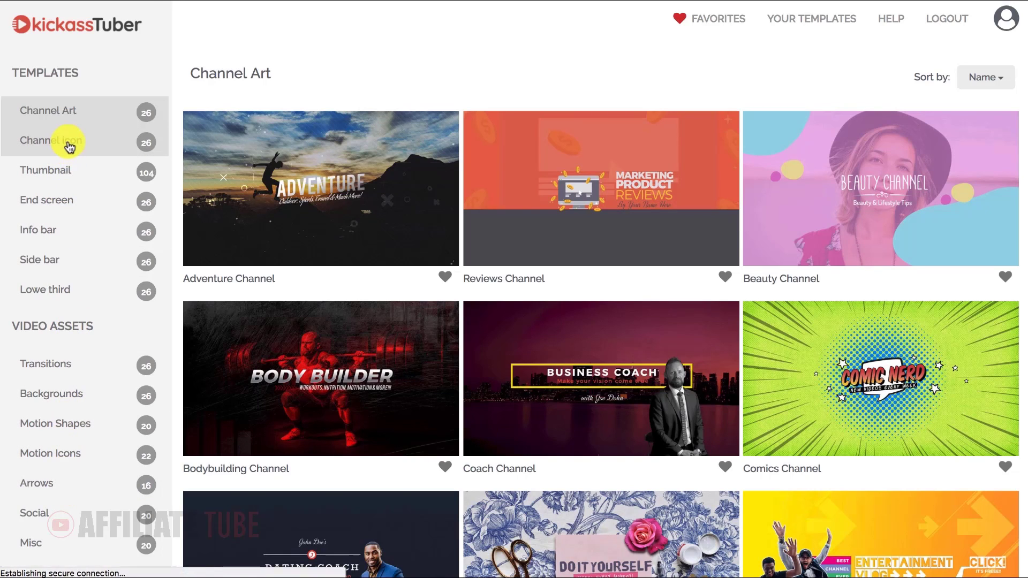
left_click(45, 170)
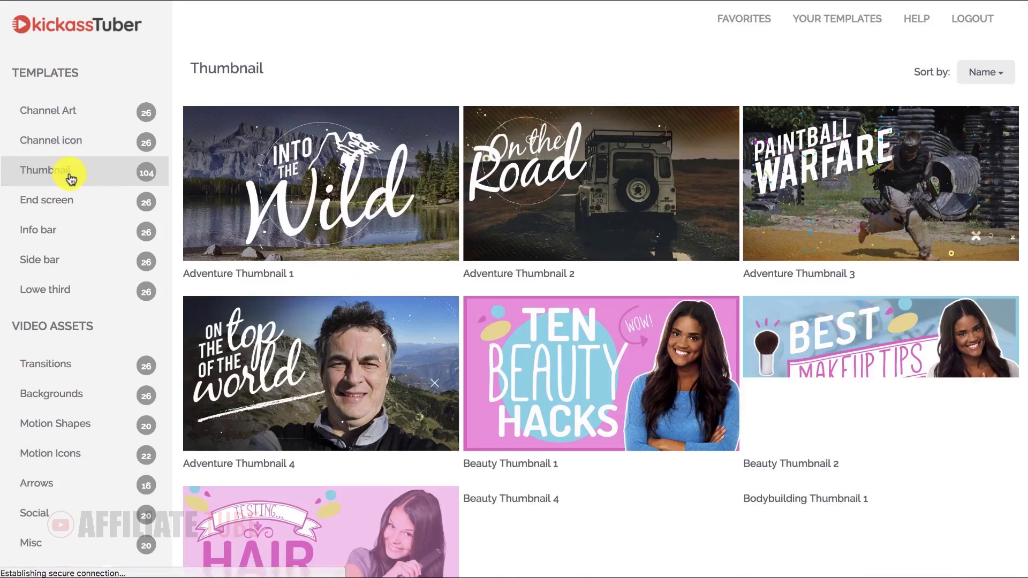
left_click(46, 200)
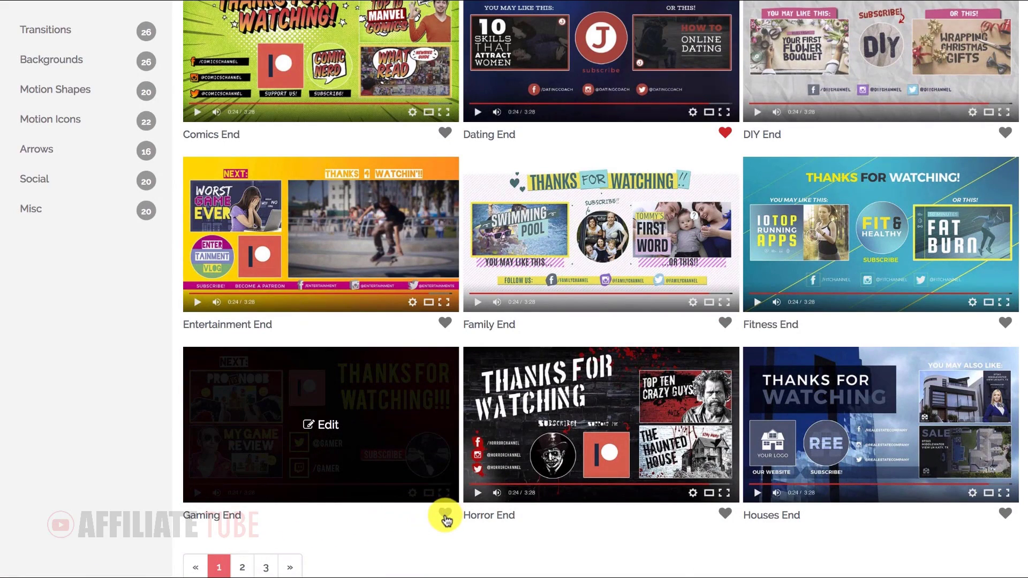
left_click(444, 515)
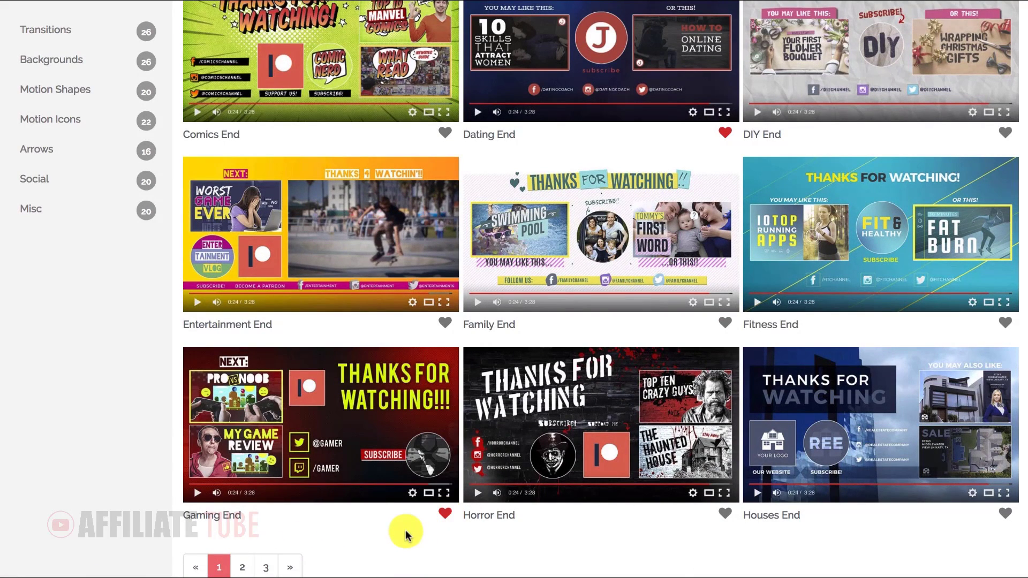
mouse_move(319, 424)
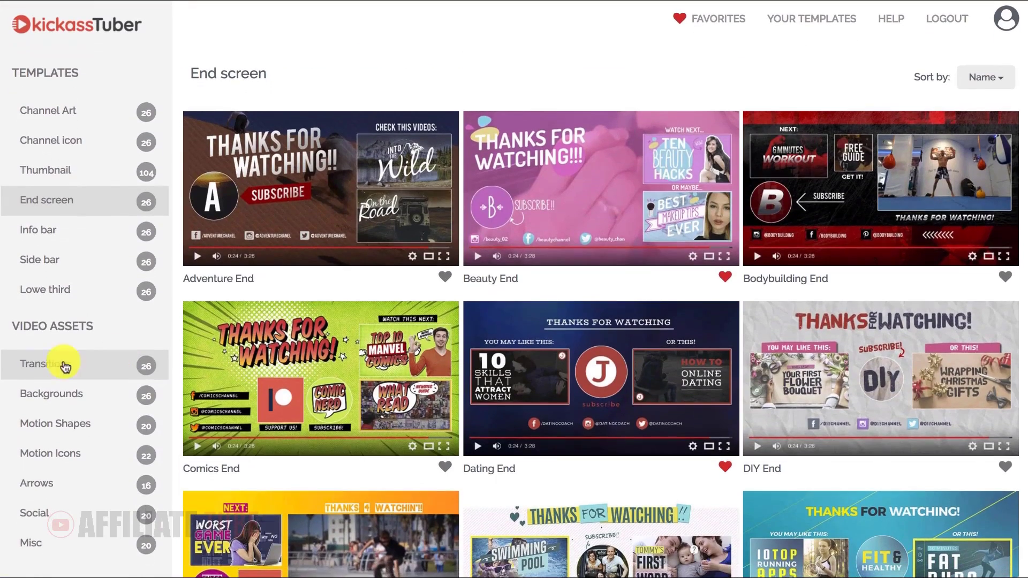
Step: Favourite the Family Transition video asset and download it as MP4
left_click(46, 364)
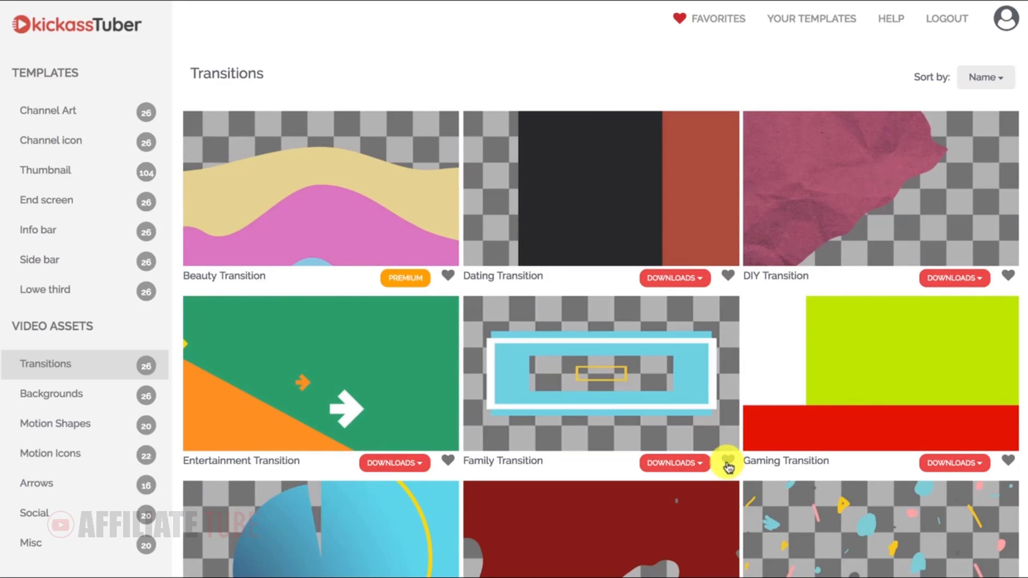
left_click(727, 460)
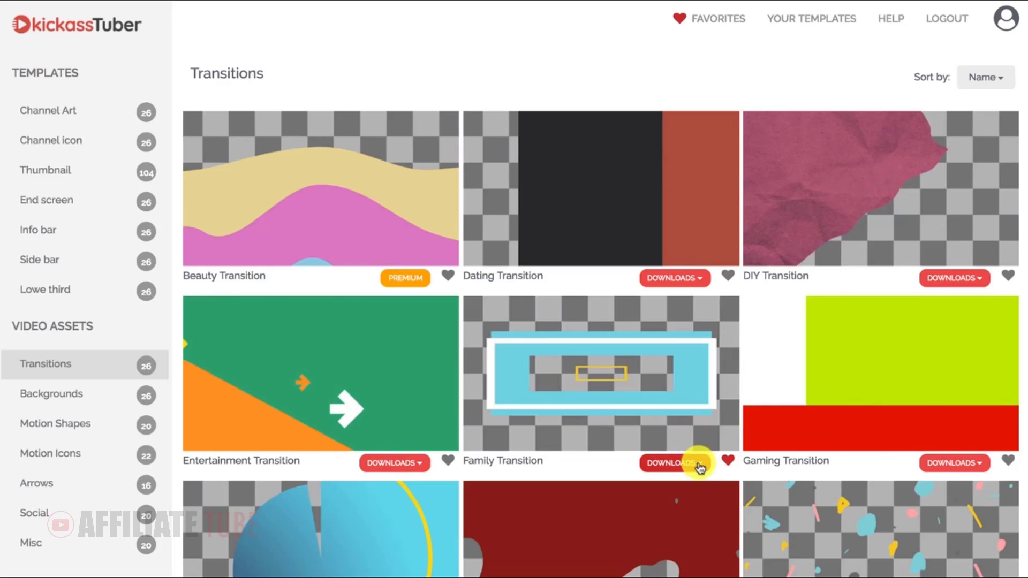
left_click(674, 463)
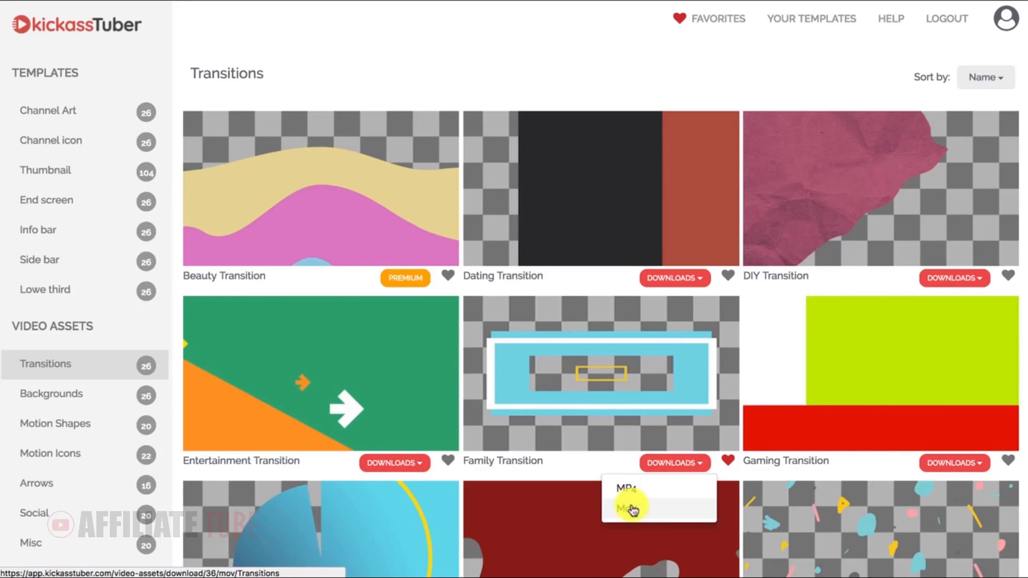
mouse_move(649, 508)
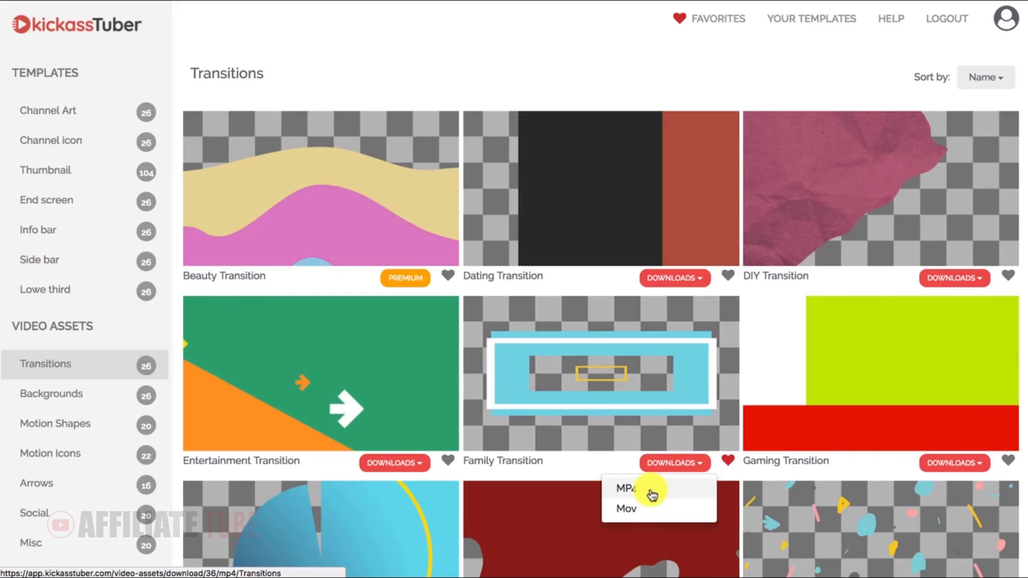
left_click(623, 489)
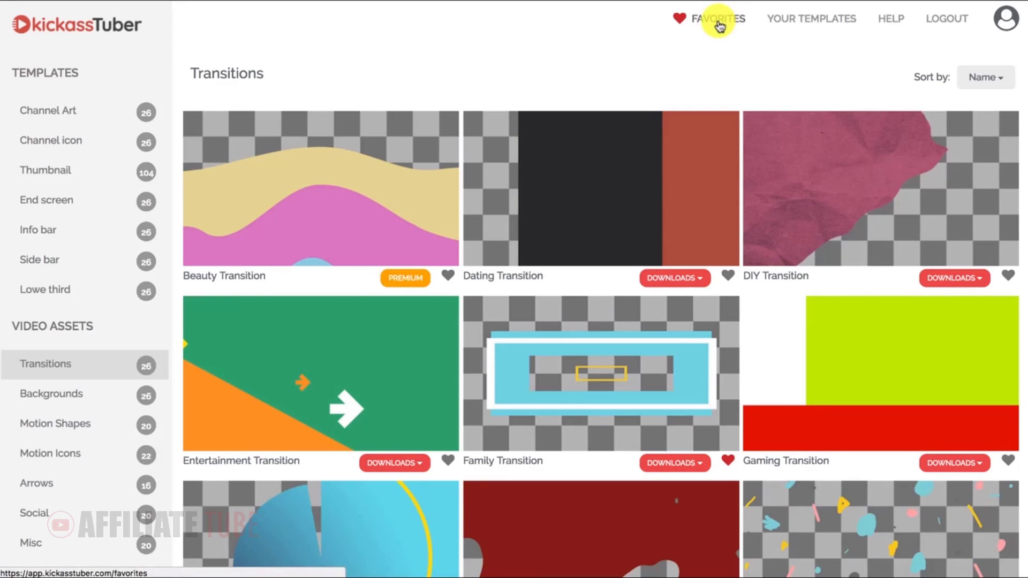
Step: Unfavourite Beauty End in Favorites, then view Your Templates with the saved Coach Channel edit
left_click(721, 18)
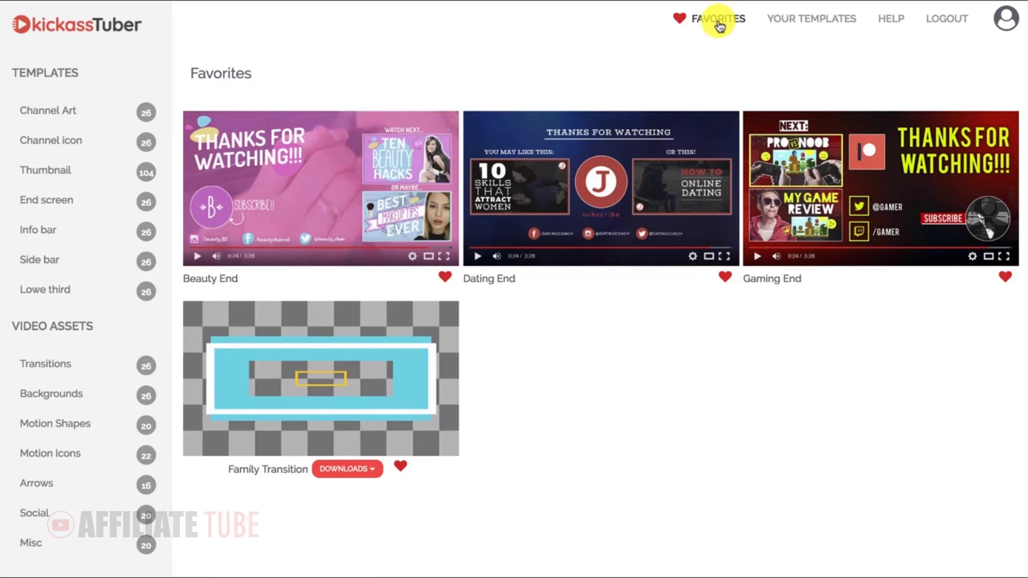
mouse_move(320, 189)
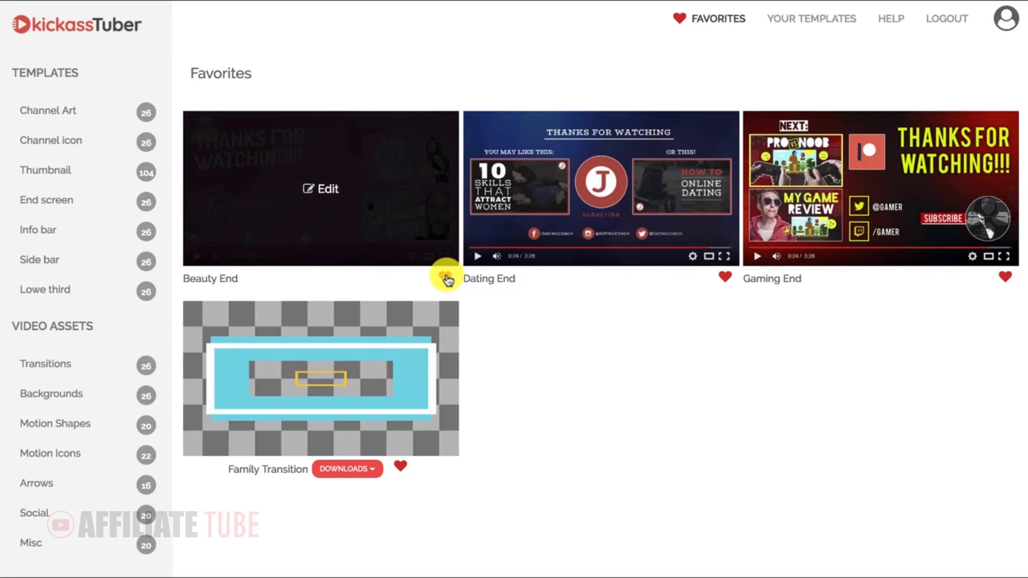
left_click(447, 279)
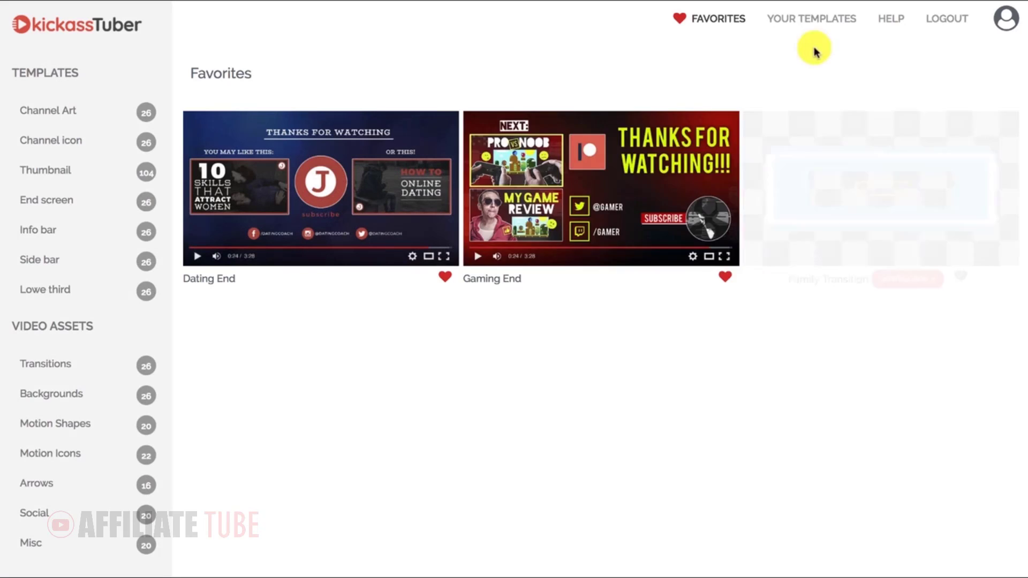
left_click(810, 18)
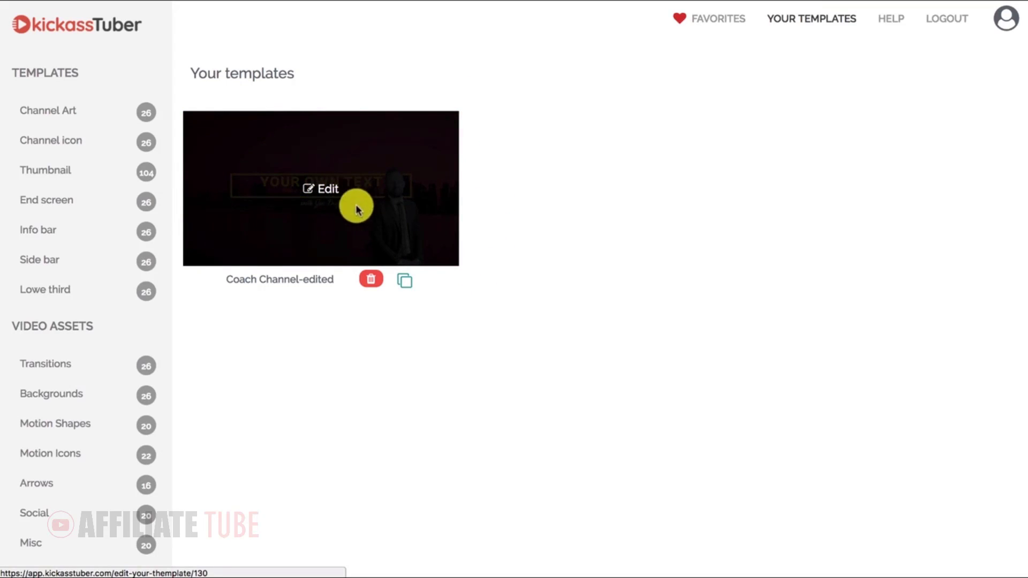
Step: Open the Beauty Channel channel art template in the editor
left_click(403, 279)
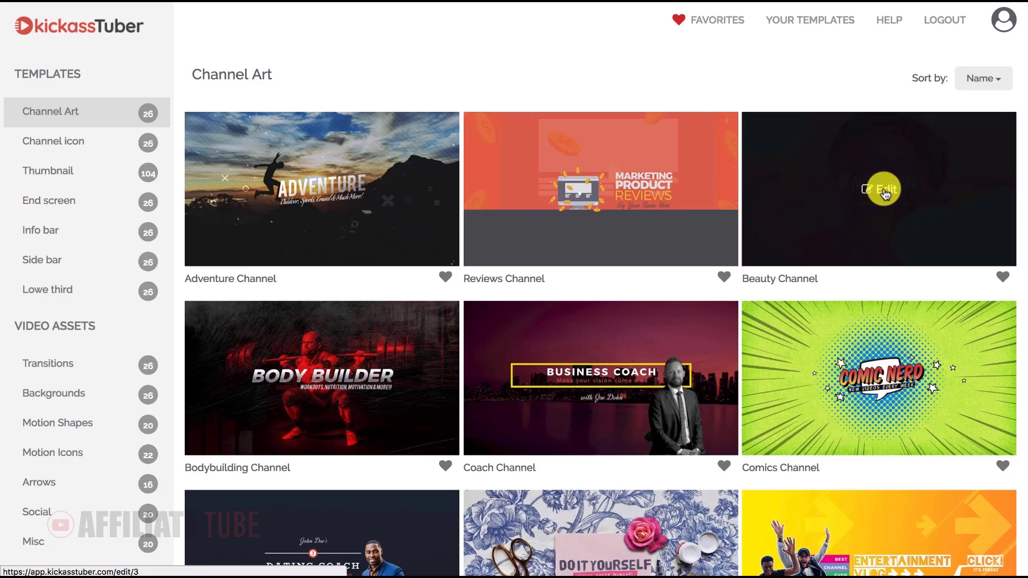
left_click(882, 188)
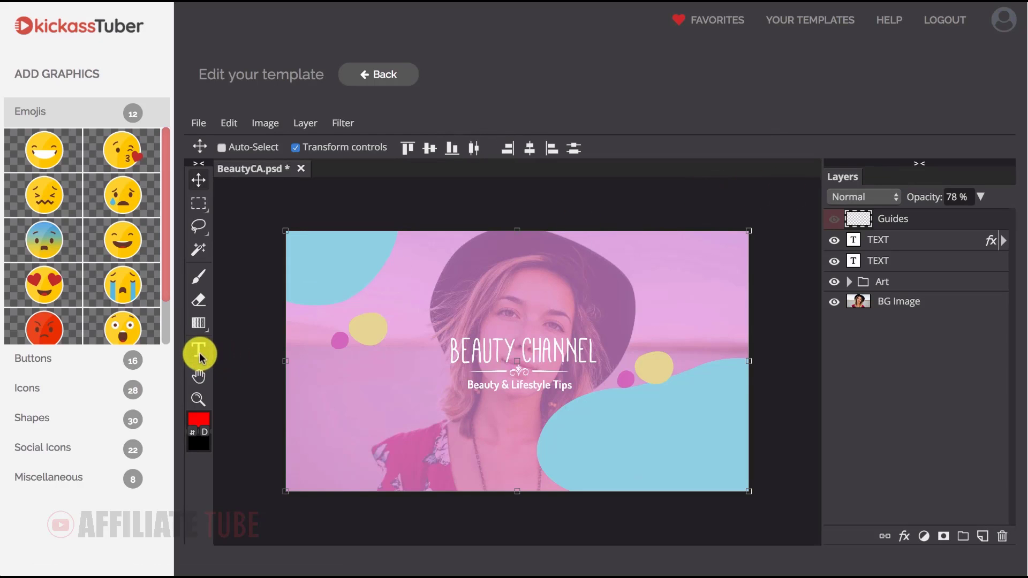
Step: Replace the BEAUTY CHANNEL title with 'MY NEW TEXT' in Matiz font, smaller size and yellow colour
left_click(199, 349)
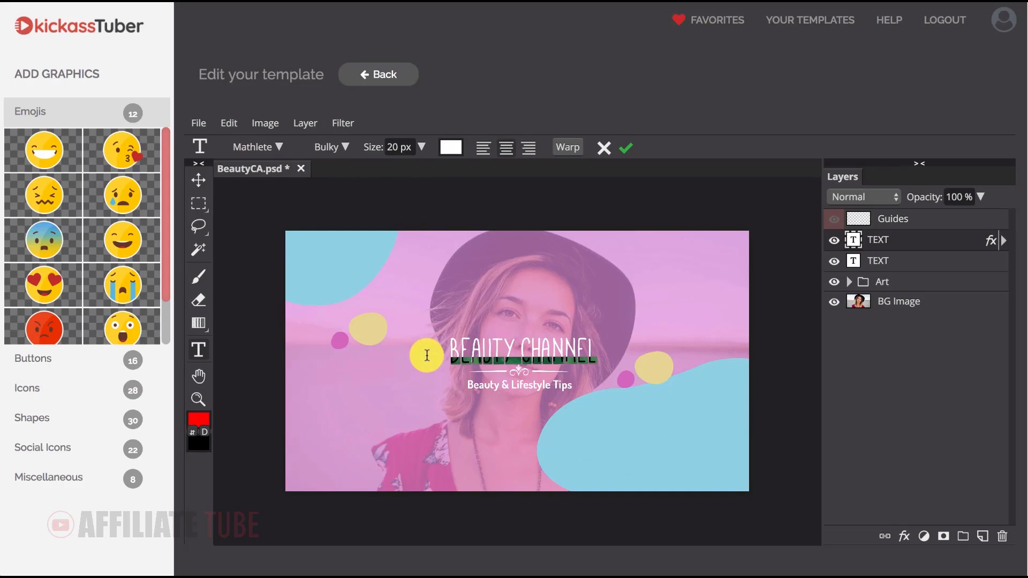
type("MY NEW")
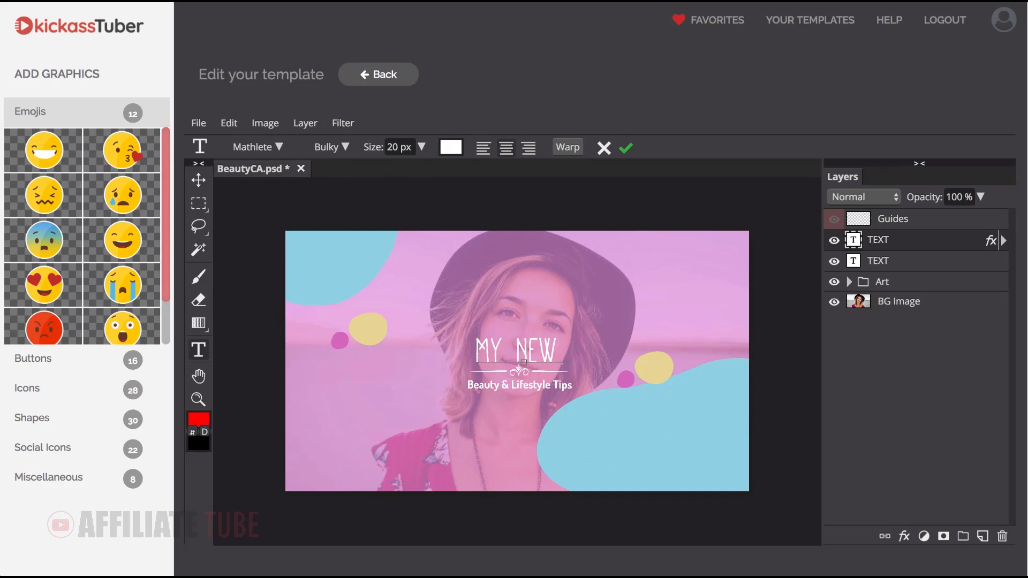
type("TEXT")
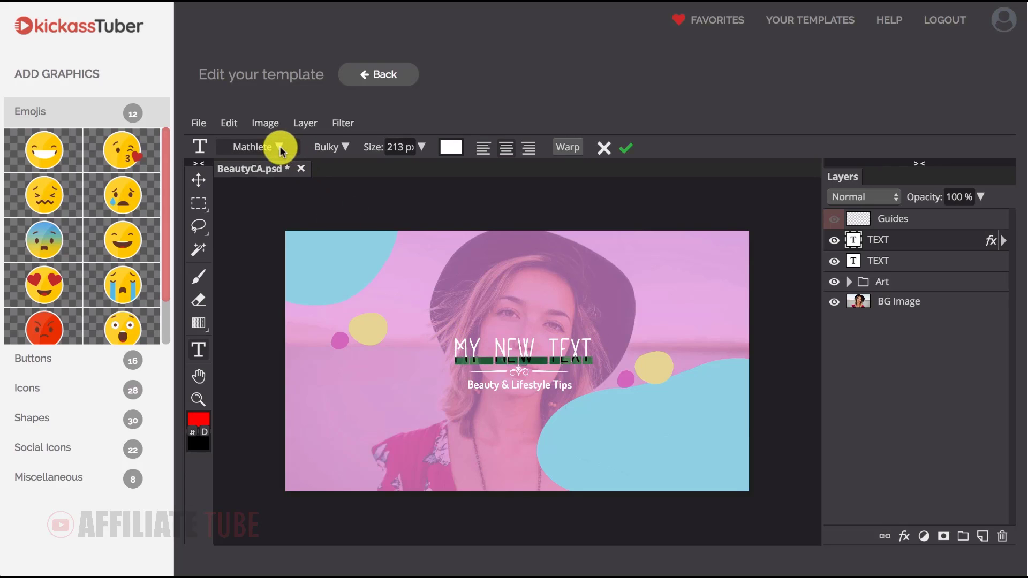
left_click(283, 147)
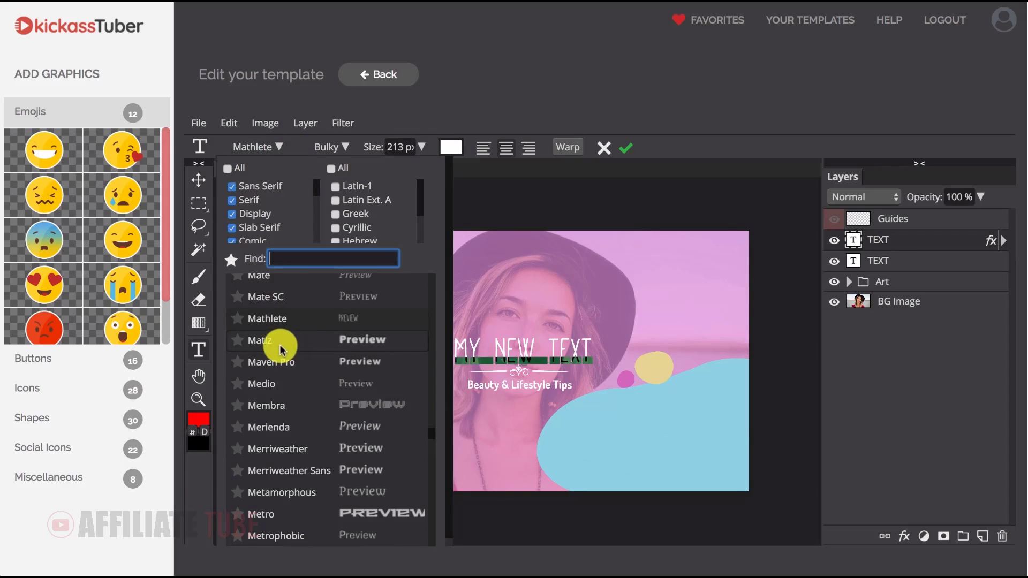
left_click(260, 340)
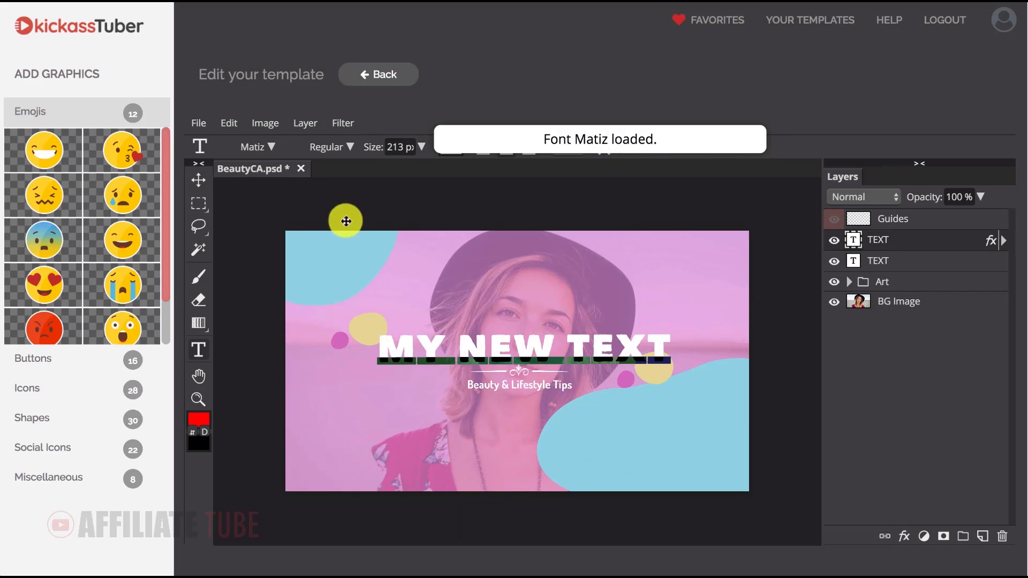
left_click(331, 147)
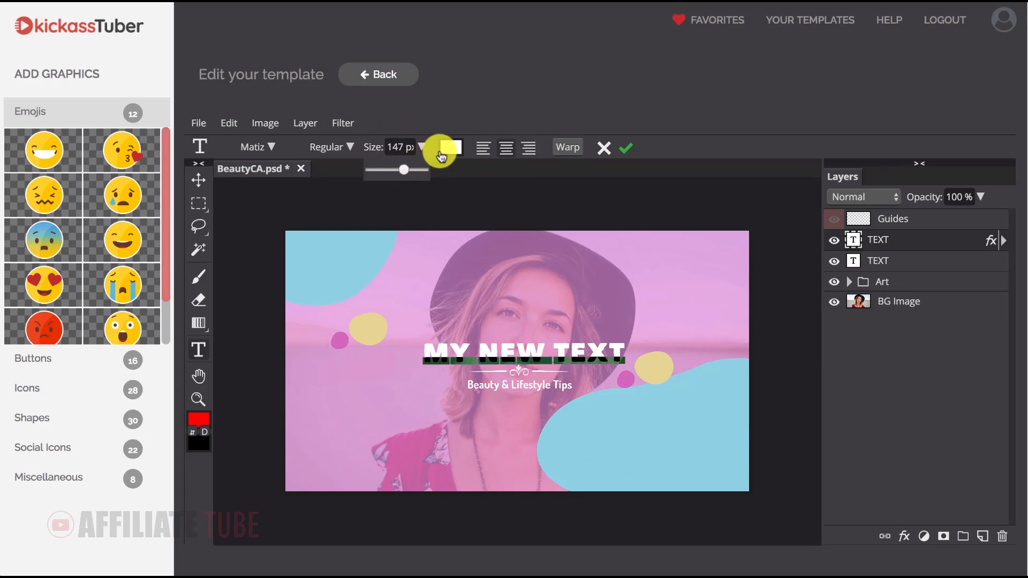
left_click(451, 146)
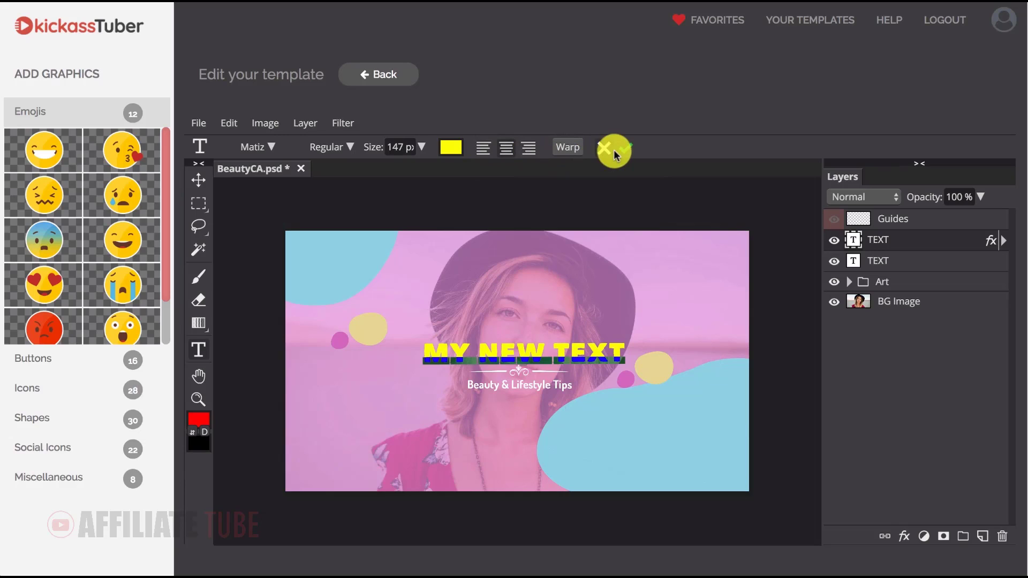
left_click(614, 151)
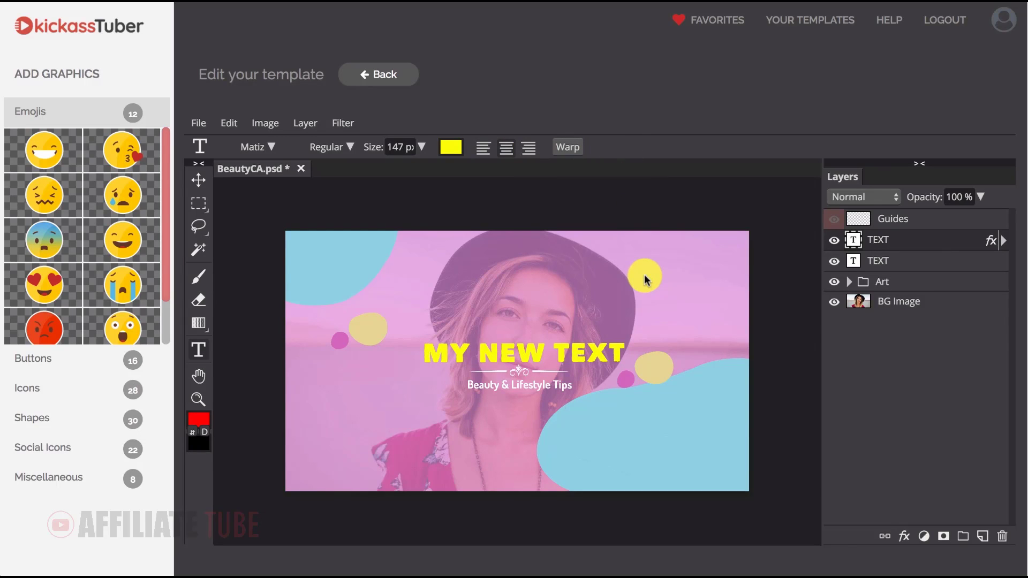
type("BEAUTY CHANNEL")
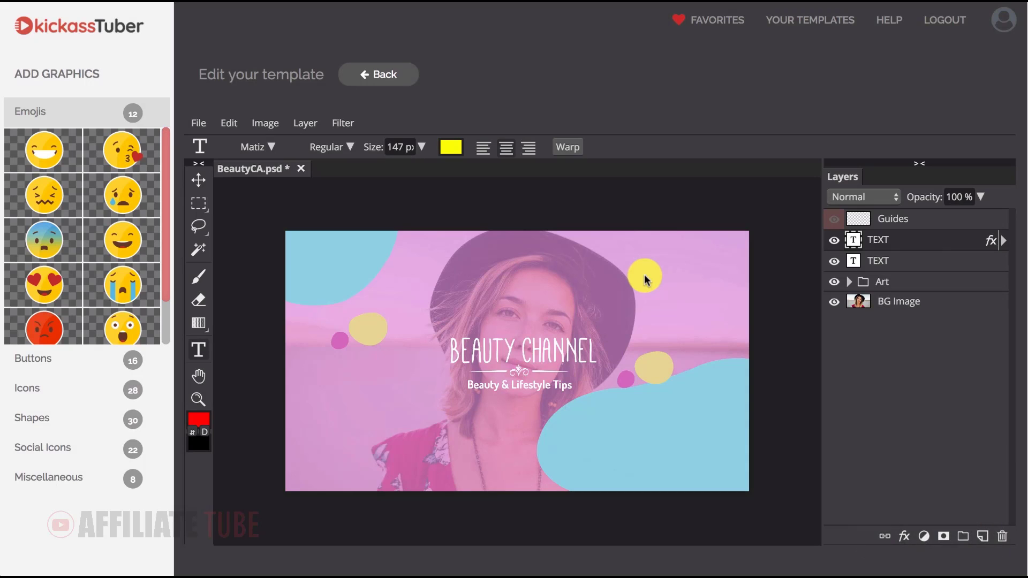
type("MY NEW TEXT")
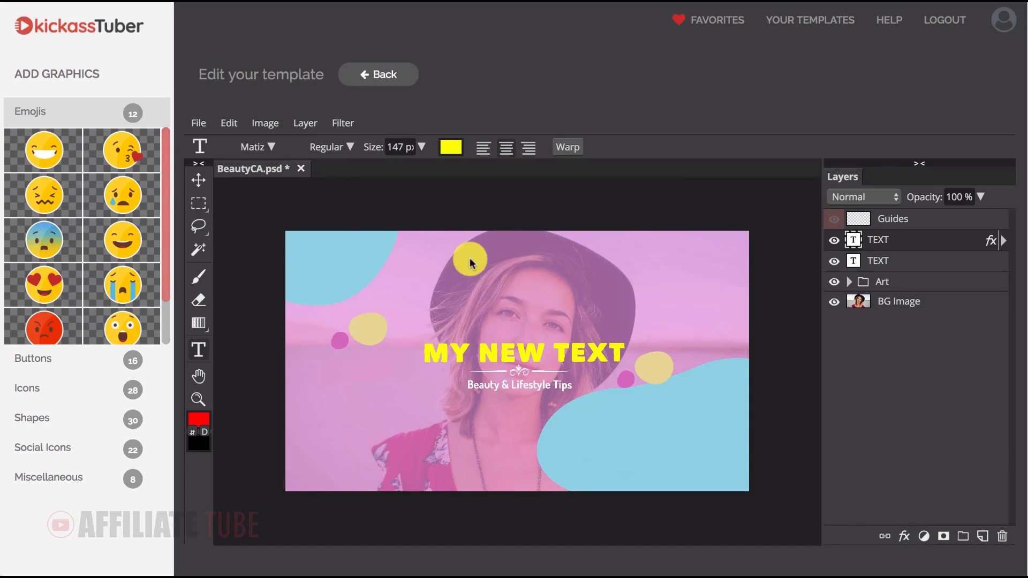
Step: Toggle undo/redo on the title edit and expand the Art group to show its layers
left_click(228, 122)
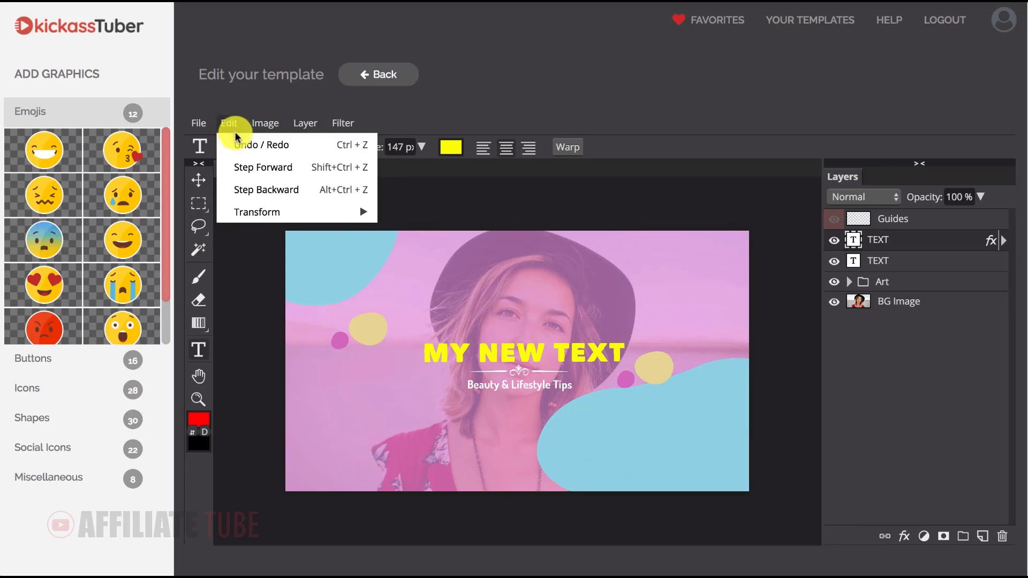
mouse_move(263, 167)
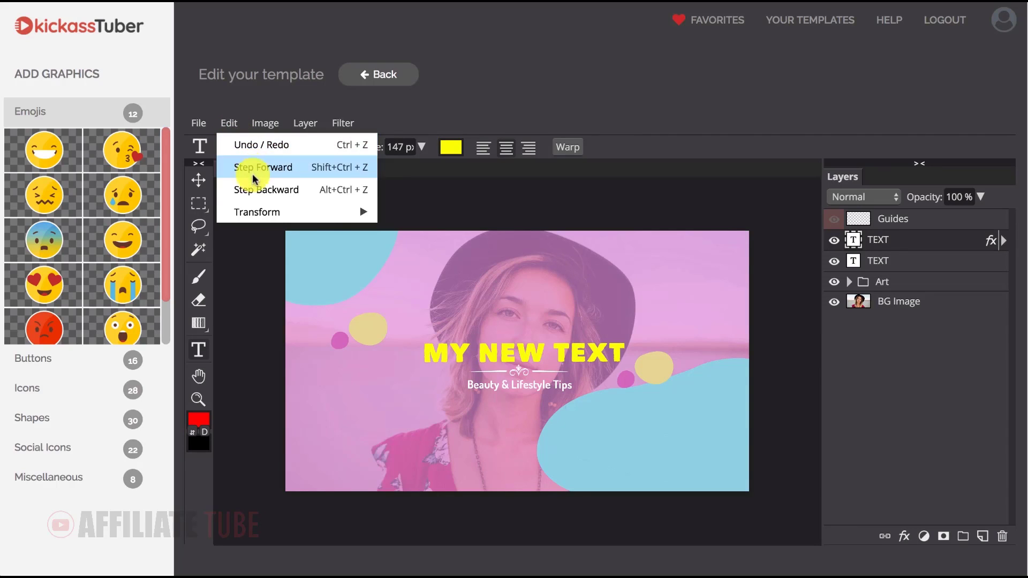
mouse_move(256, 151)
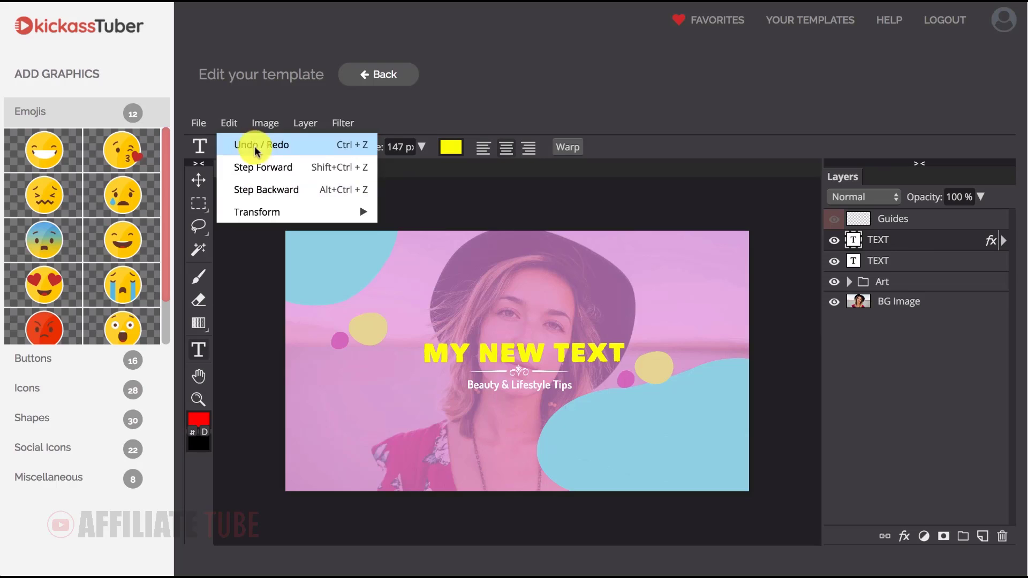
left_click(877, 238)
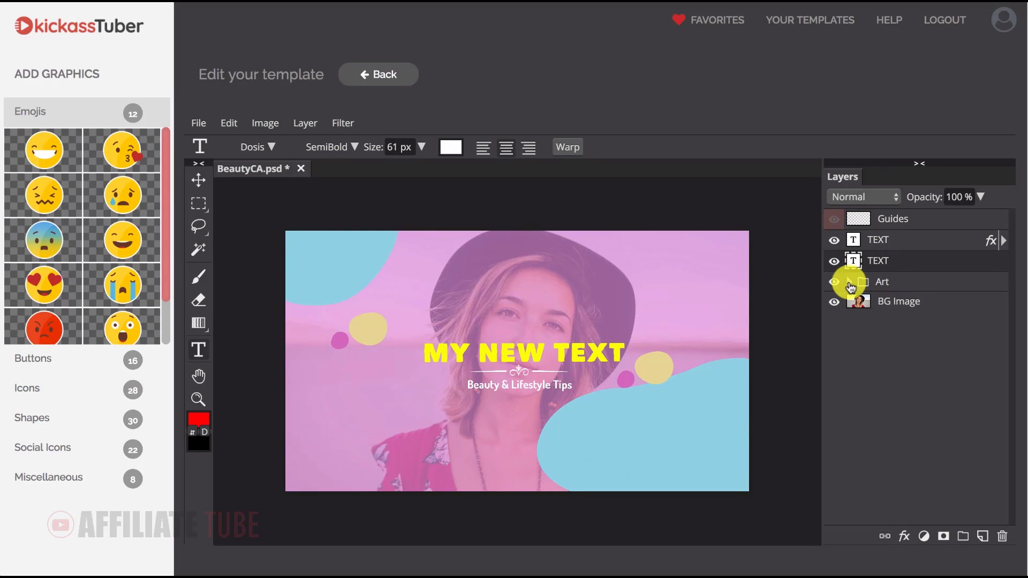
left_click(850, 281)
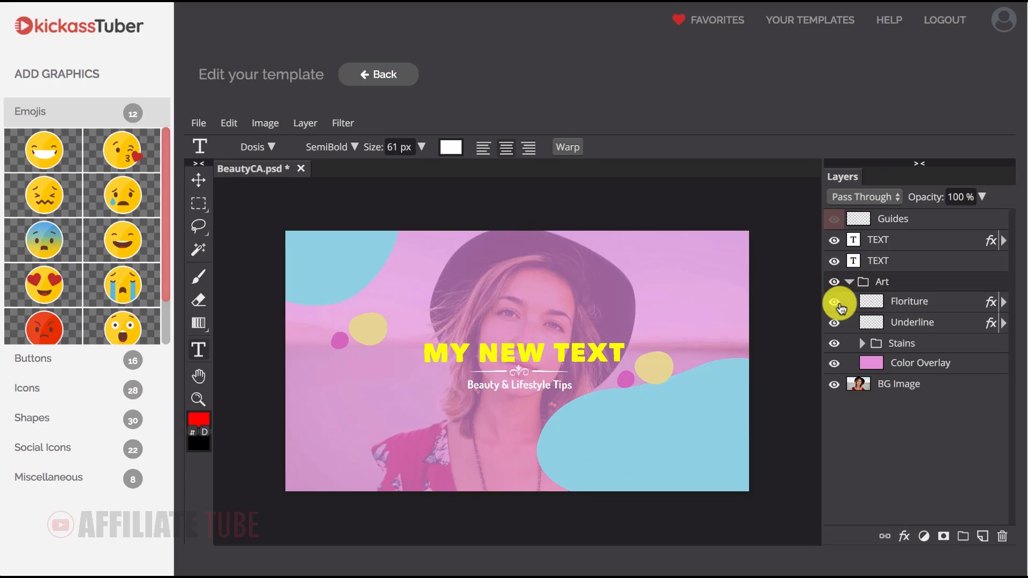
Step: Collapse the Art group and rename the BG Image layer to 'New'
left_click(833, 302)
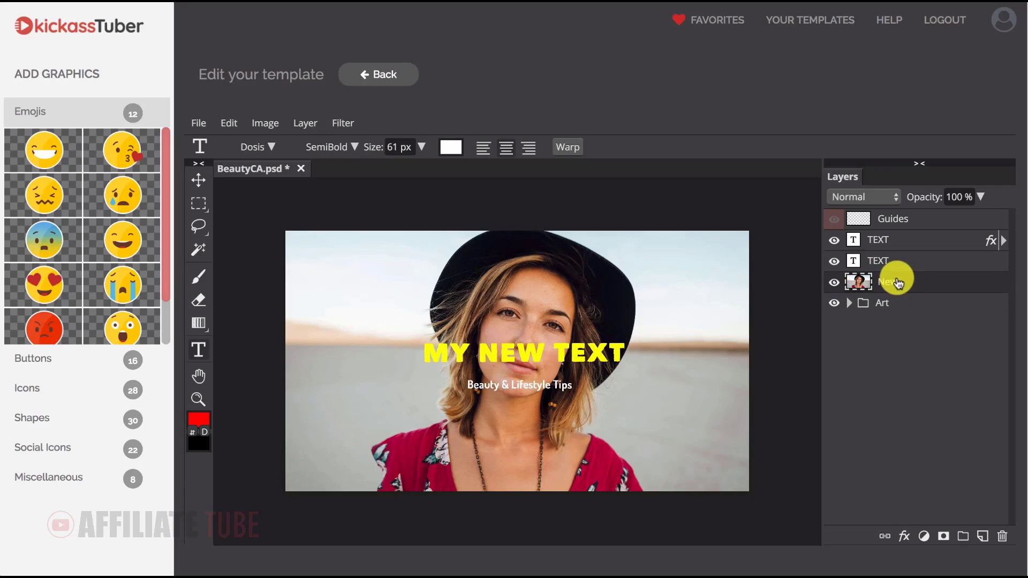
mouse_move(893, 295)
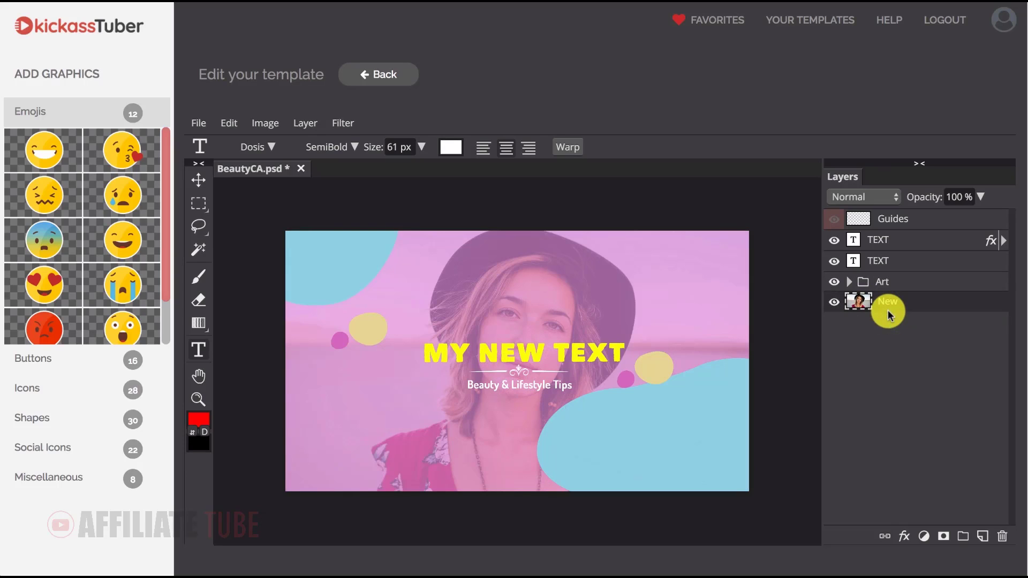
left_click(199, 179)
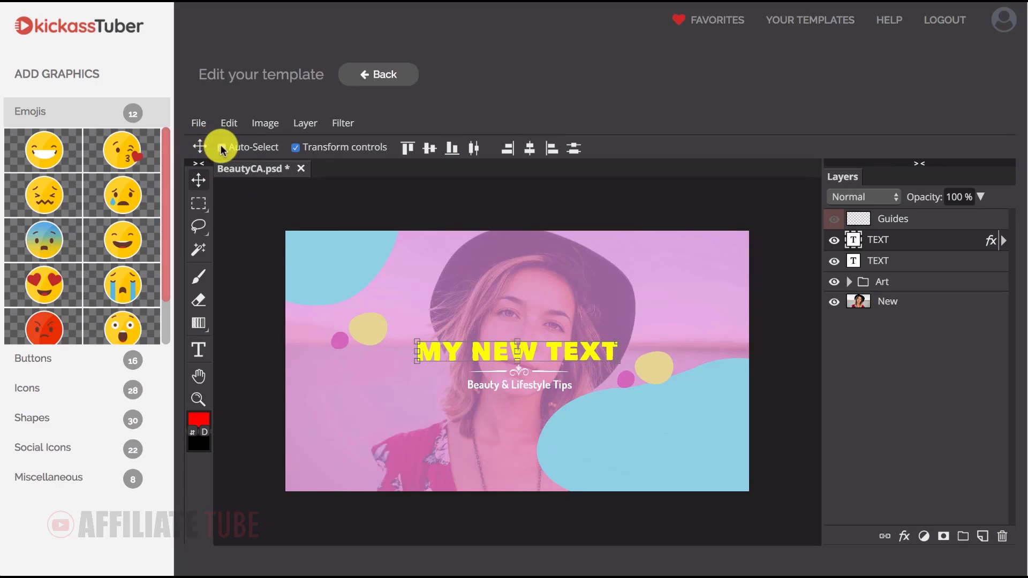
Step: Auto-select the MY NEW TEXT title and confirm a -4.5° rotation so it rises to the right
left_click(222, 146)
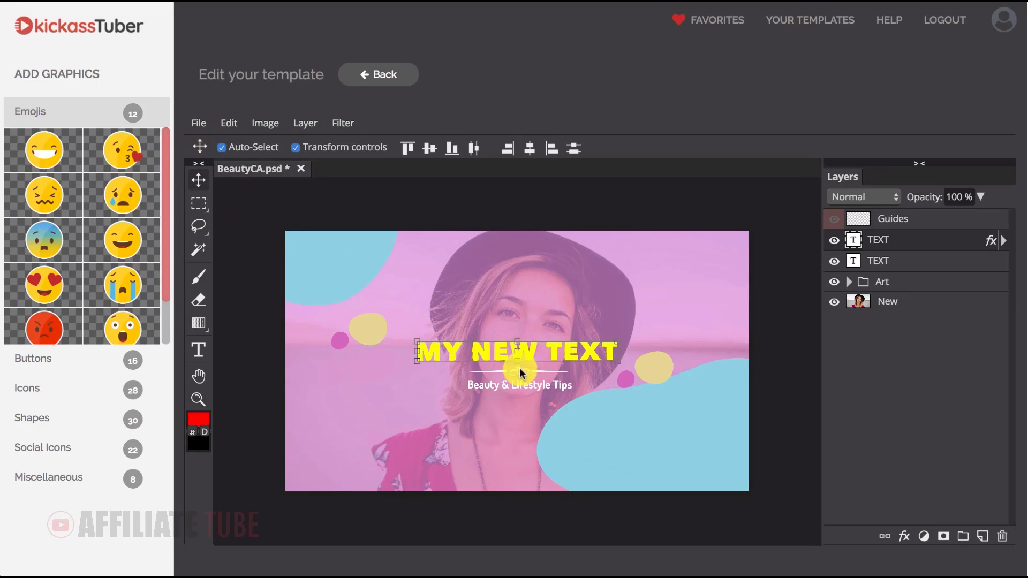
left_click(848, 282)
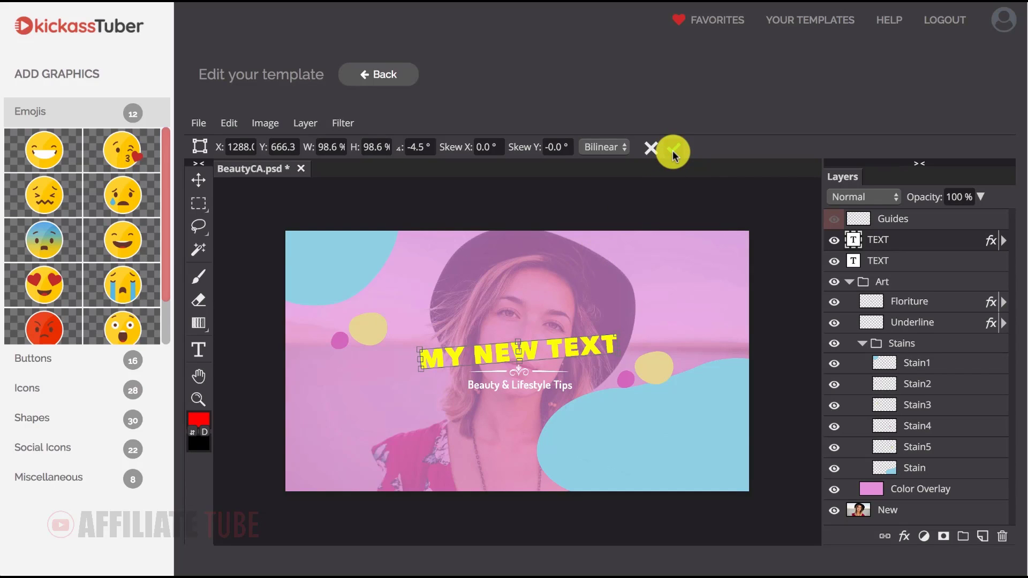
mouse_move(671, 150)
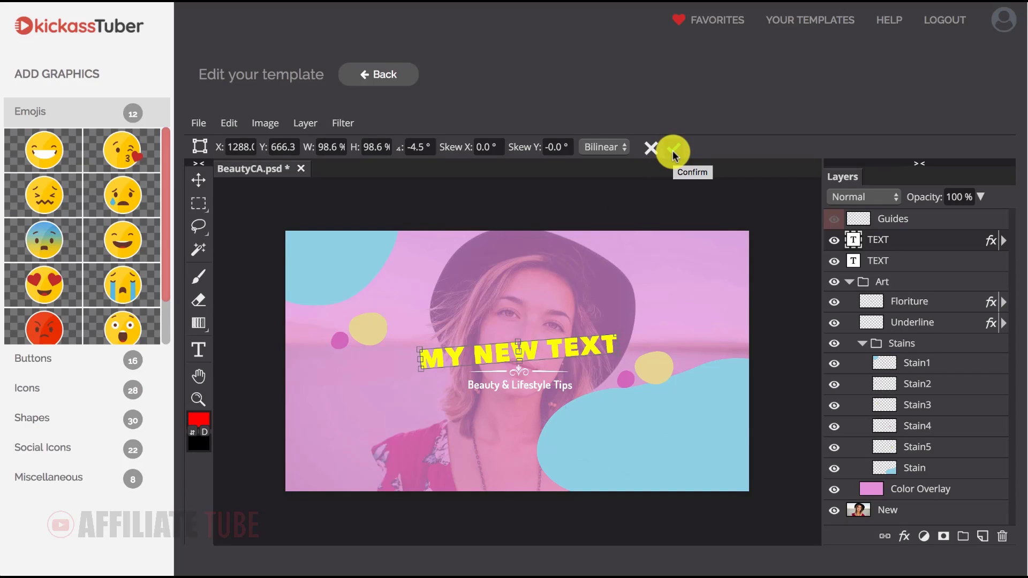
left_click(672, 147)
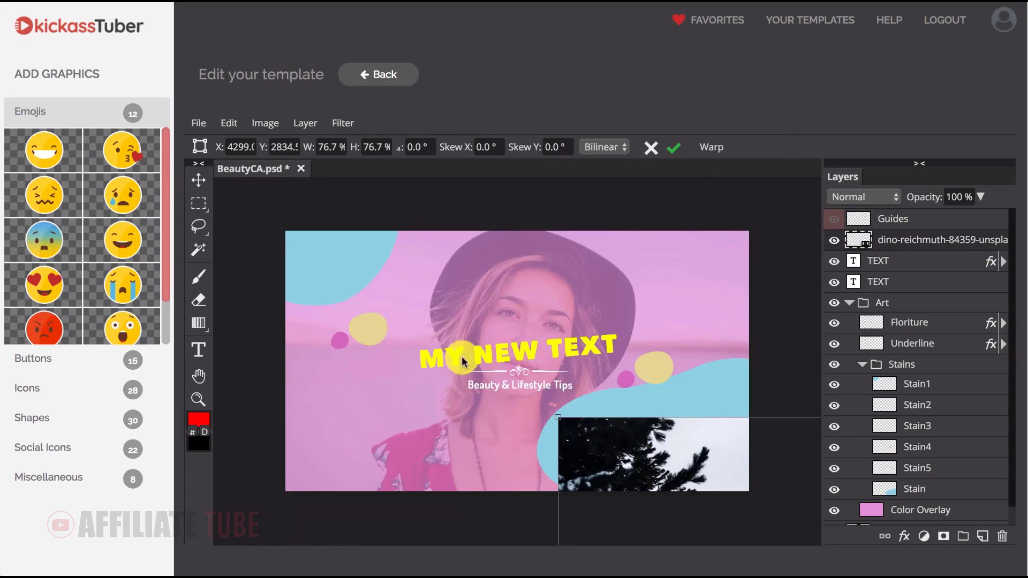
Step: Confirm the dino-reichmuth mountain photo as the new background beneath the Art group
left_click(673, 146)
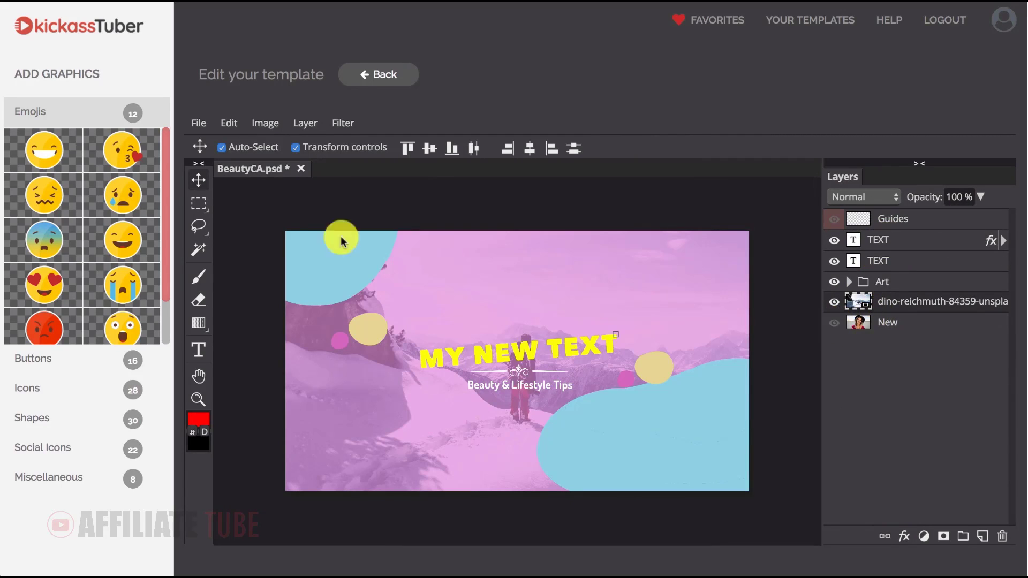
left_click(200, 123)
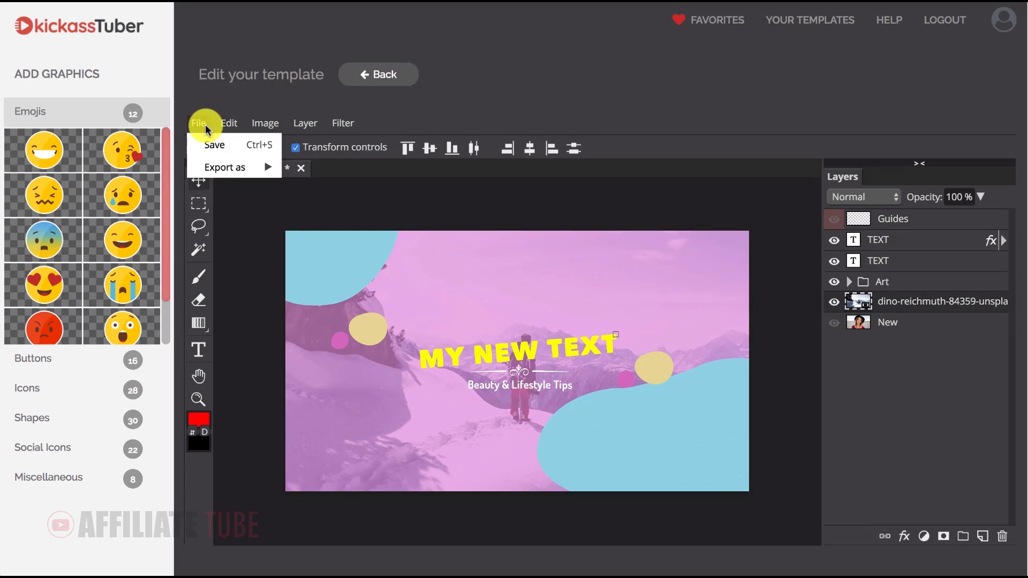
Step: Export the channel art as a 2560×1440 PNG, saved as BeautyCA (2).png
left_click(225, 167)
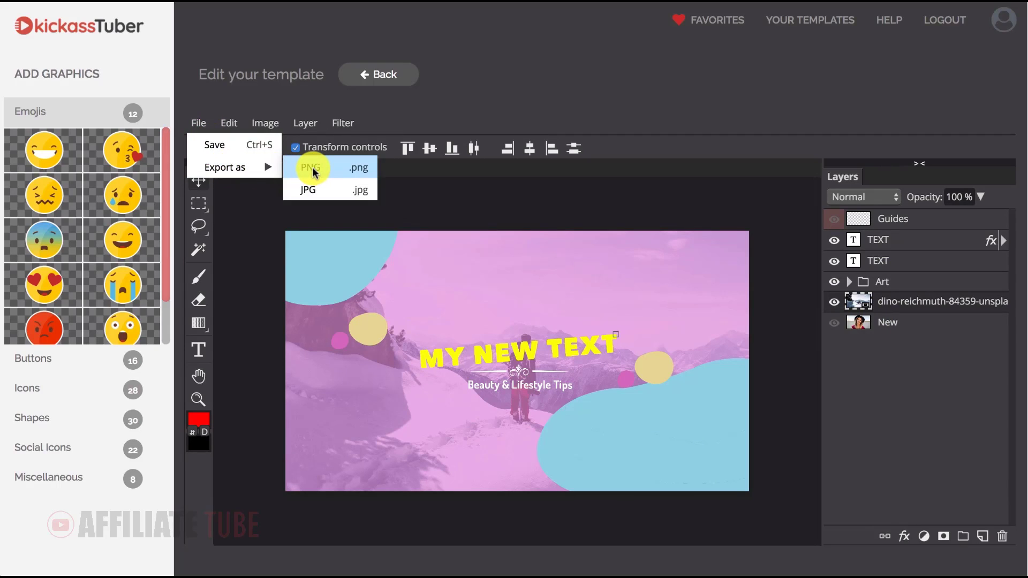
left_click(311, 167)
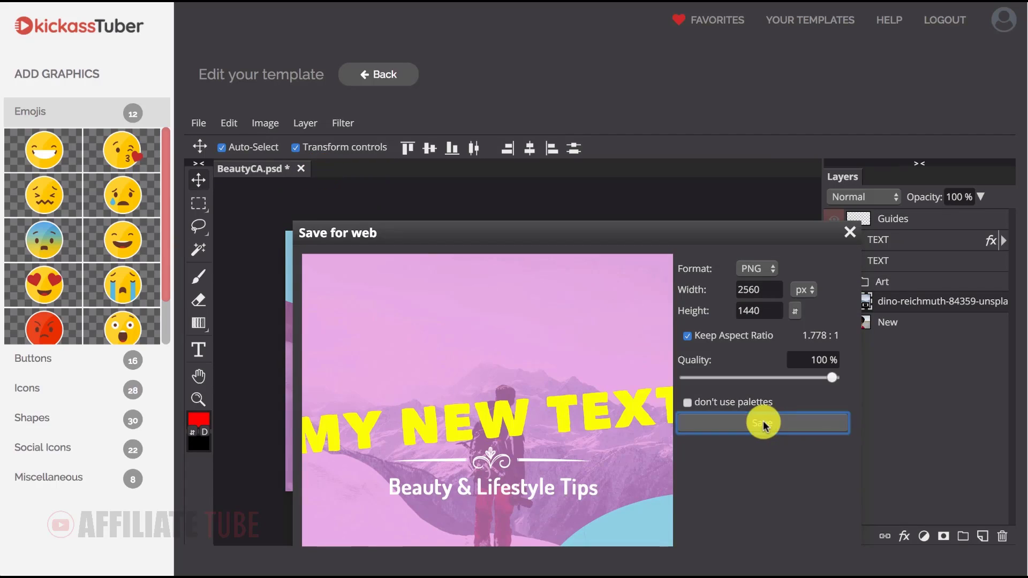
left_click(762, 423)
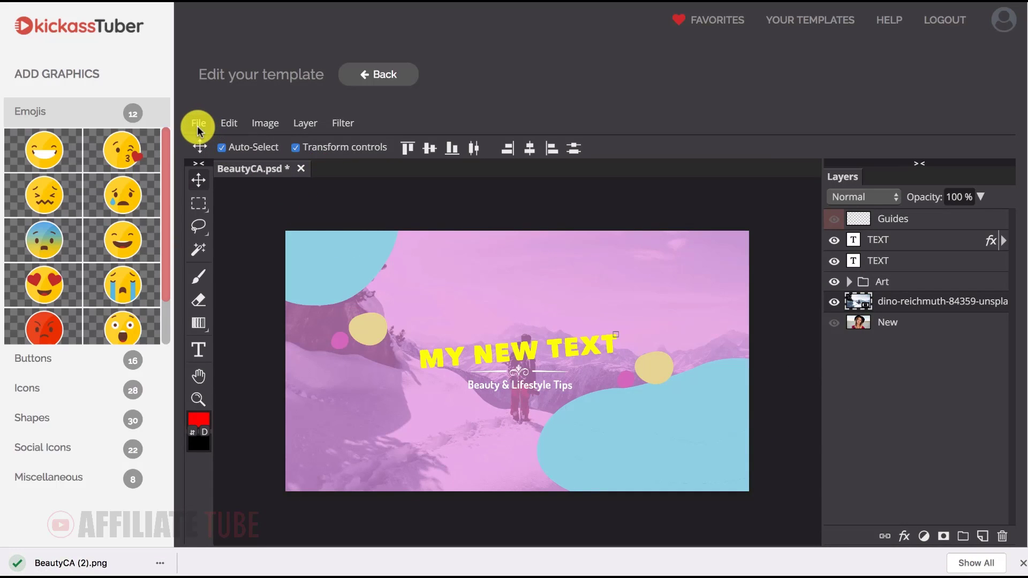
Step: Save the design as Beauty Channel-edited and view it in Your templates
left_click(198, 124)
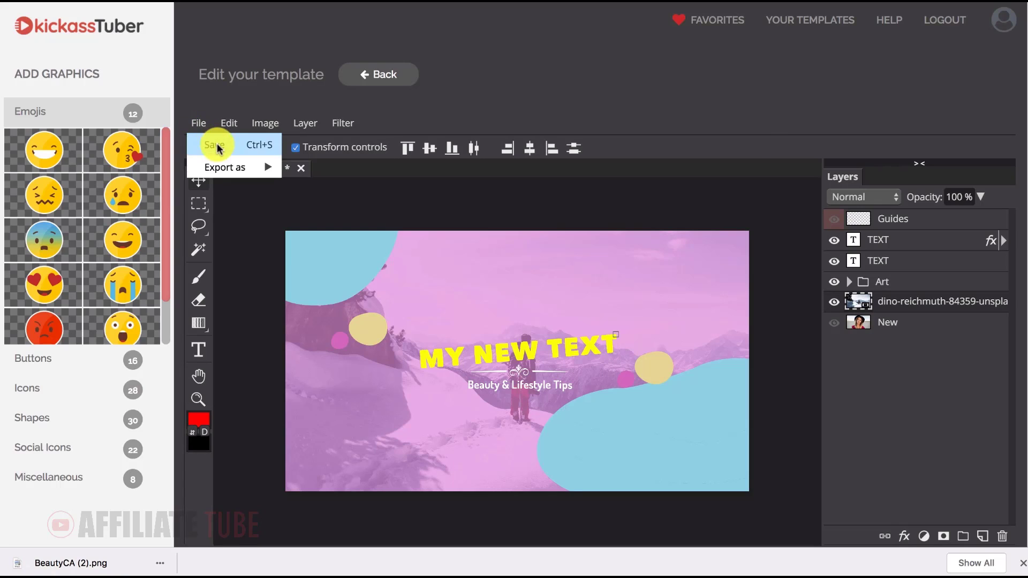
left_click(214, 144)
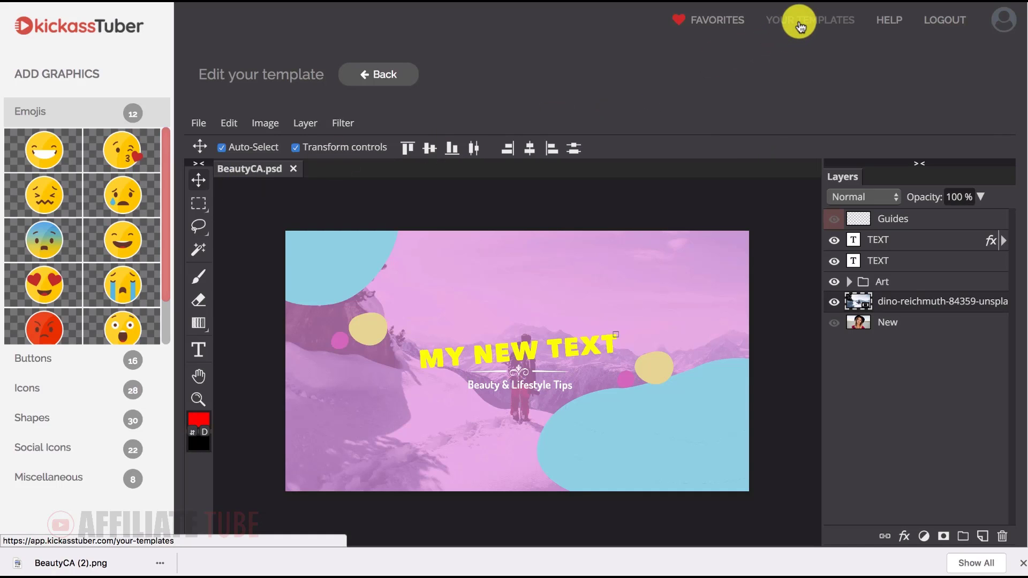
left_click(809, 20)
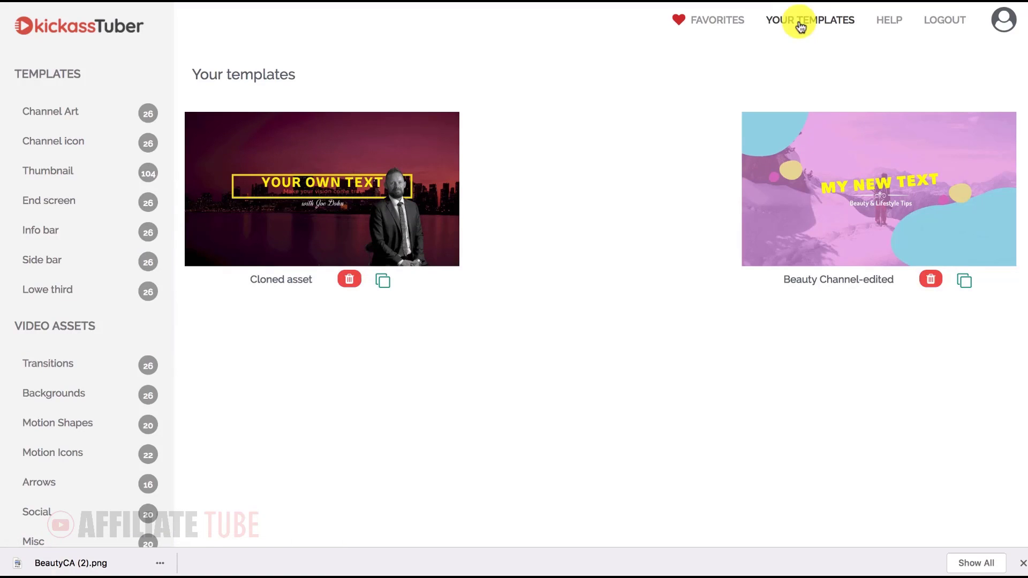